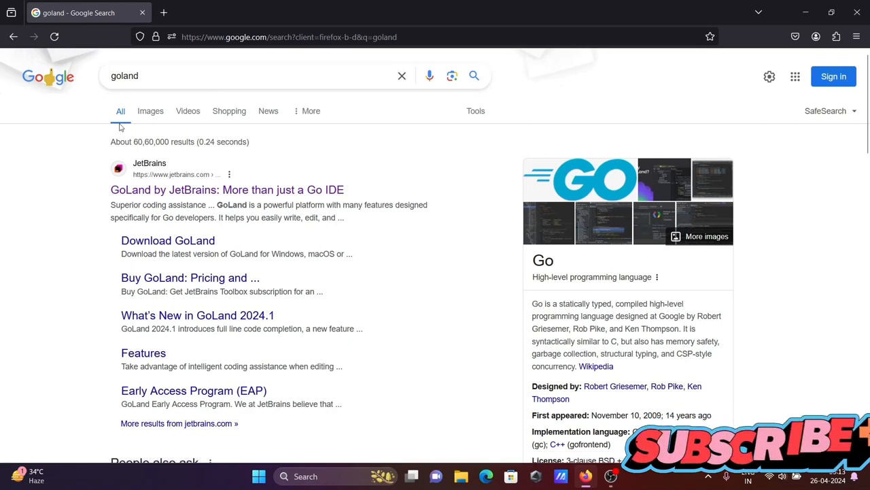
pyautogui.moveTo(144, 91)
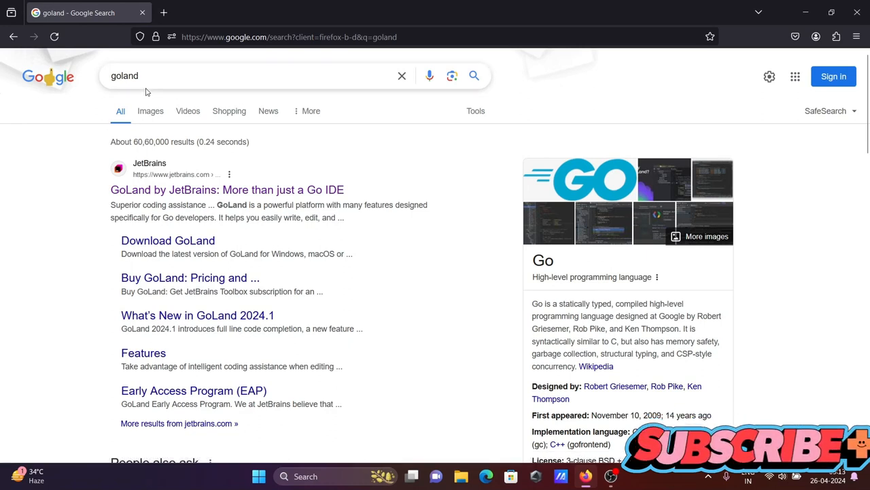
pyautogui.moveTo(61, 185)
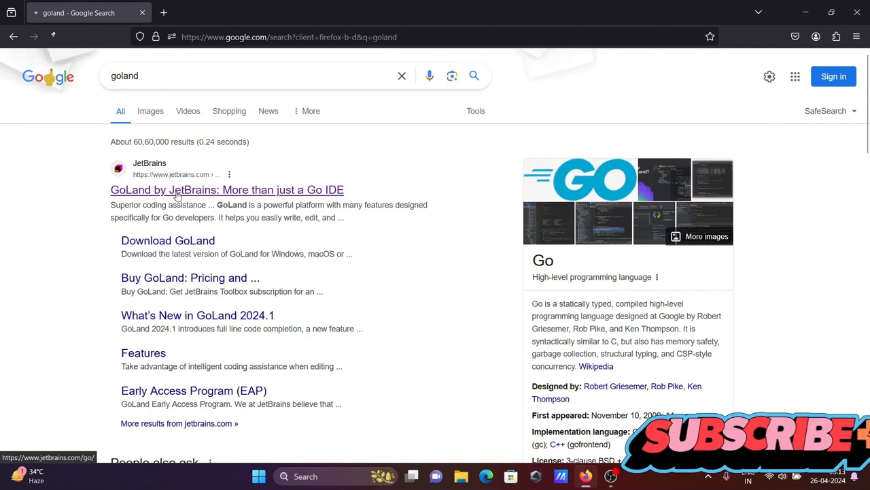
# Step: Open the GoLand by JetBrains page and download the GoLand 2024.1 installer
pyautogui.click(227, 190)
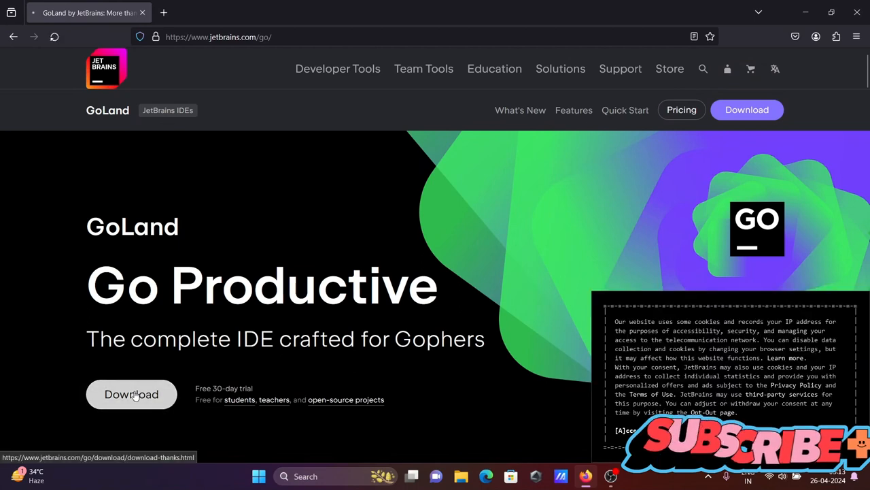
pyautogui.click(131, 394)
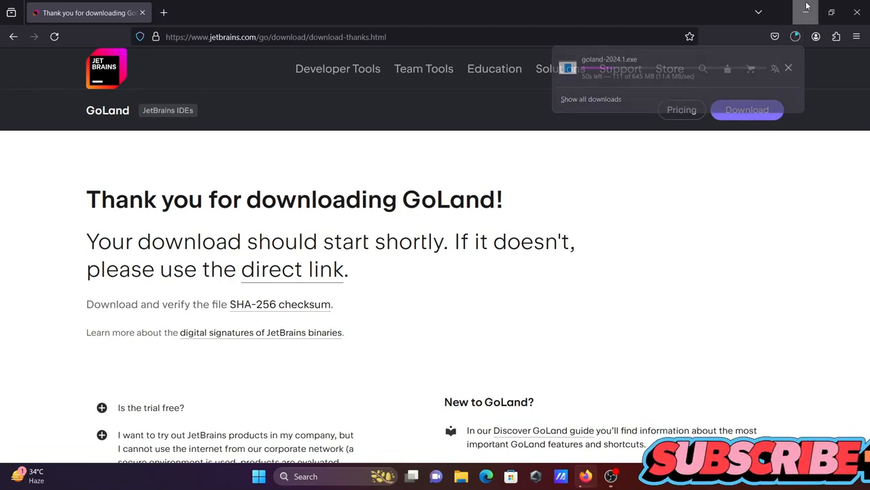
# Step: Open a maximized Command Prompt and run 'go' and 'go version' to confirm go1.22.2
pyautogui.click(806, 12)
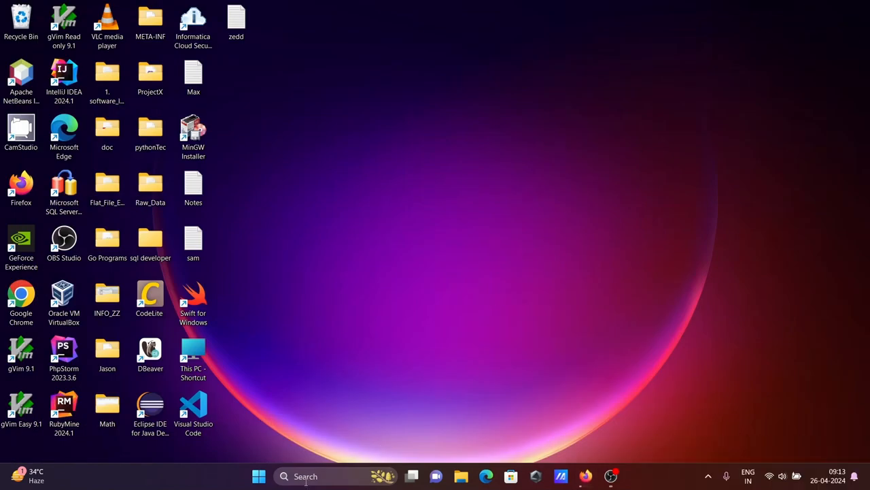
pyautogui.write('cmd')
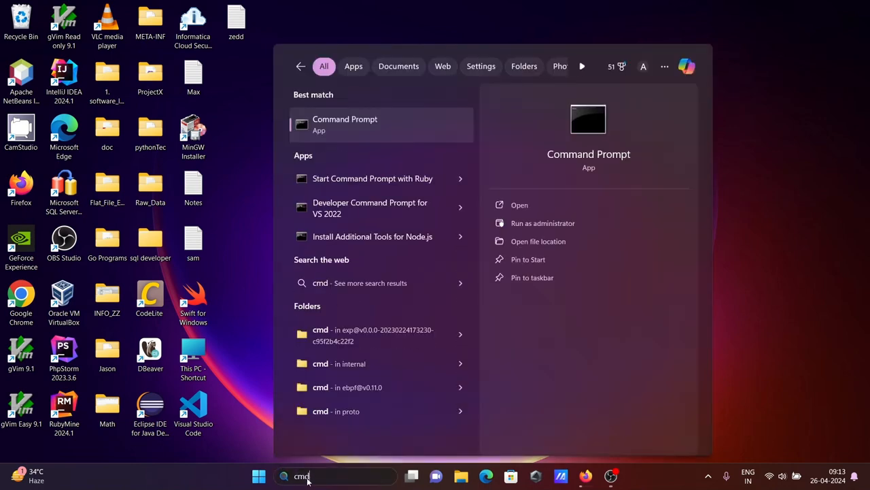
pyautogui.click(345, 124)
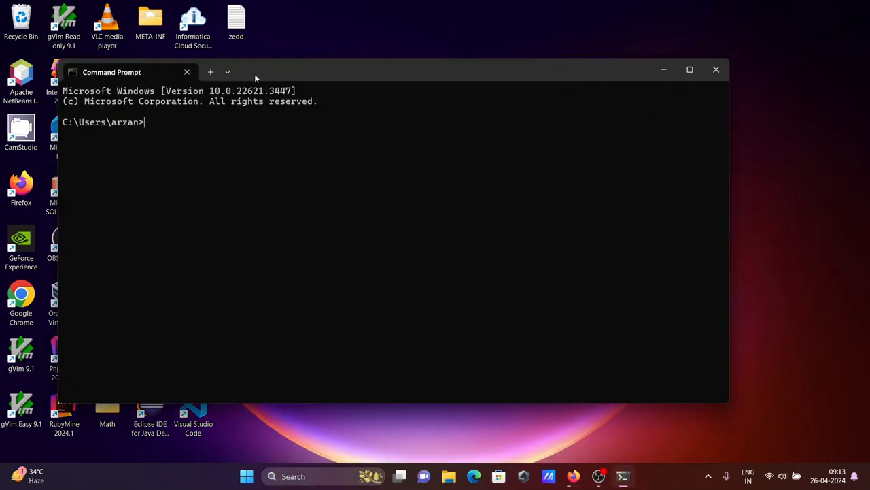
pyautogui.write('g')
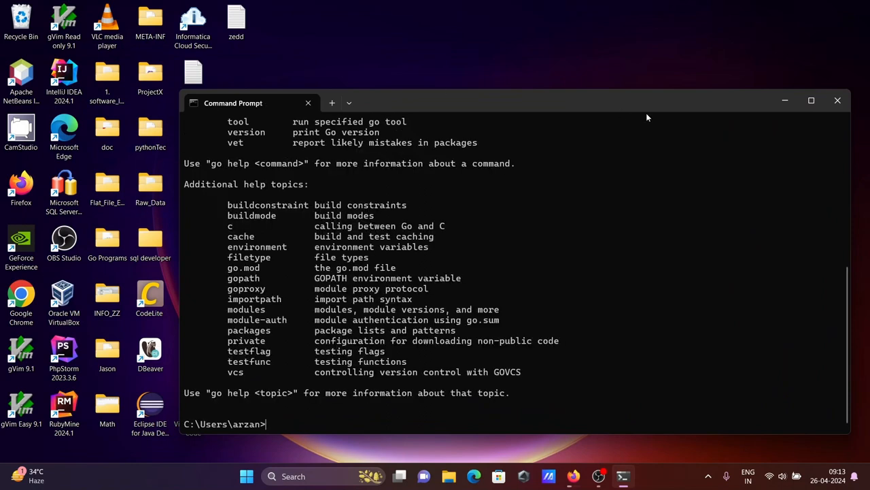
pyautogui.click(811, 100)
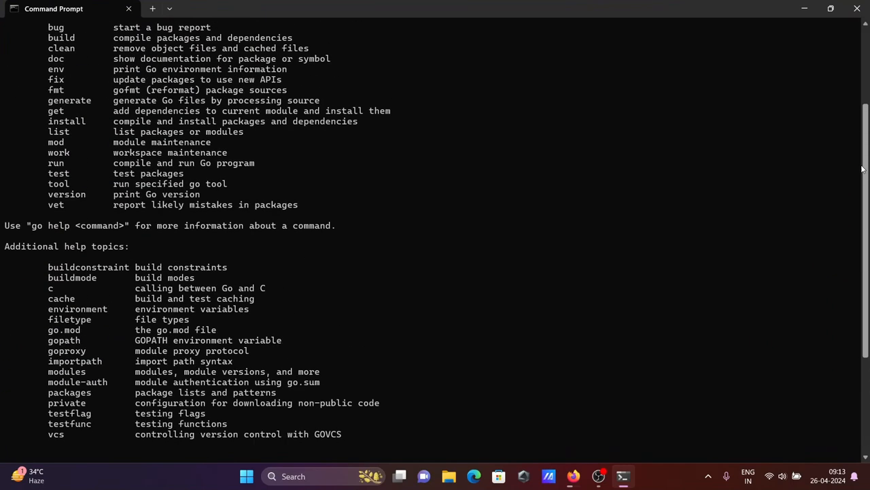
pyautogui.scroll(3)
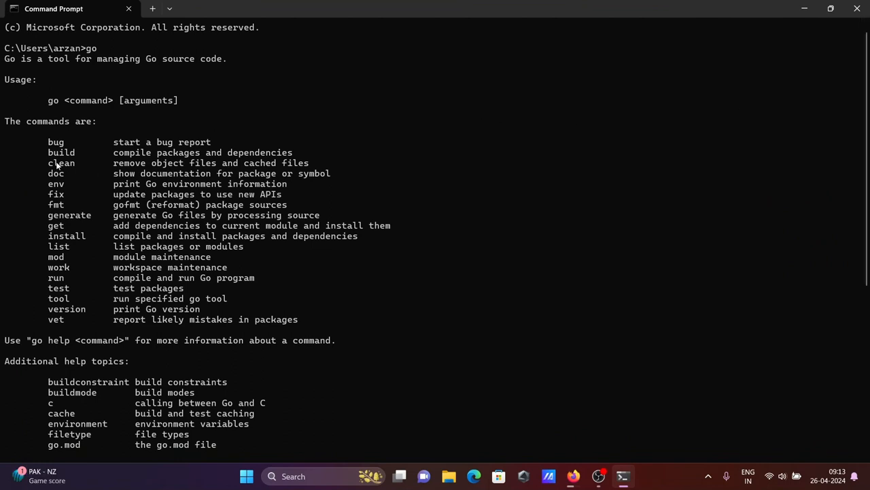
pyautogui.moveTo(68, 153)
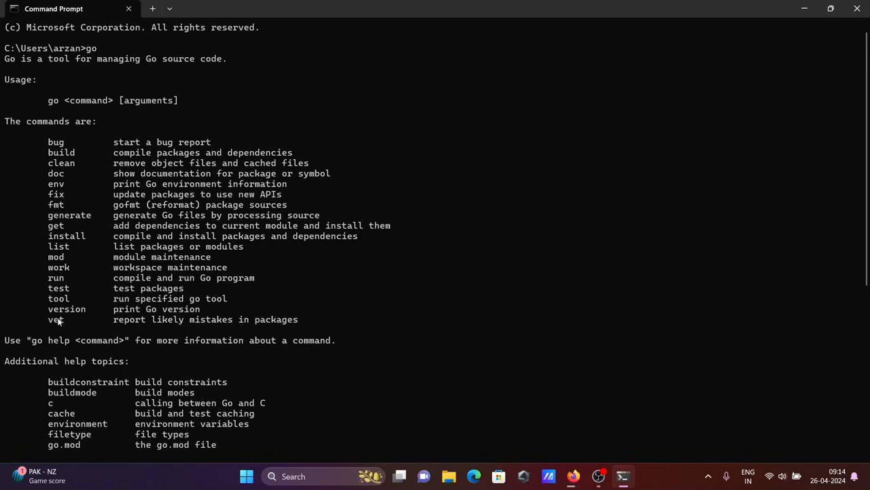
pyautogui.moveTo(241, 318)
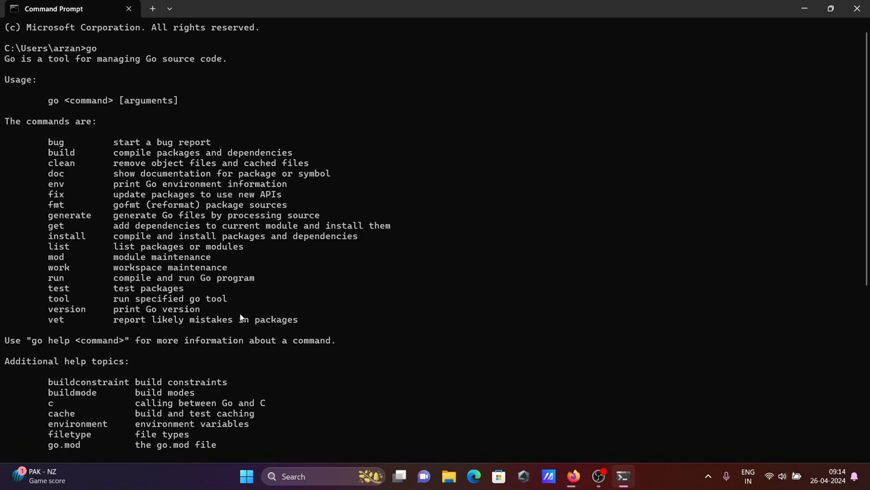
pyautogui.moveTo(73, 314)
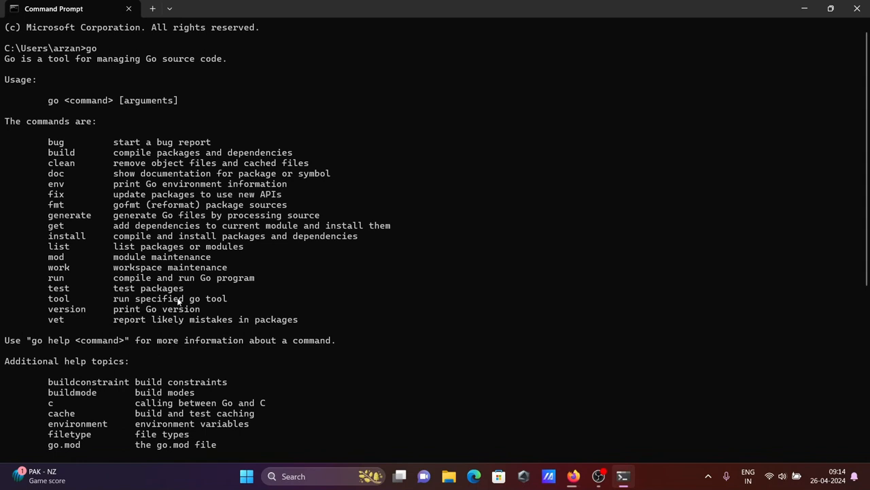
pyautogui.moveTo(844, 186)
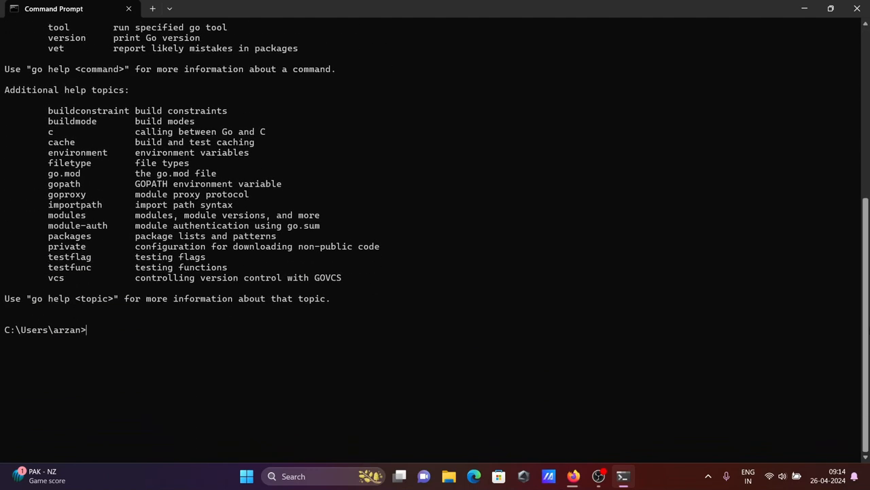
pyautogui.write('go version')
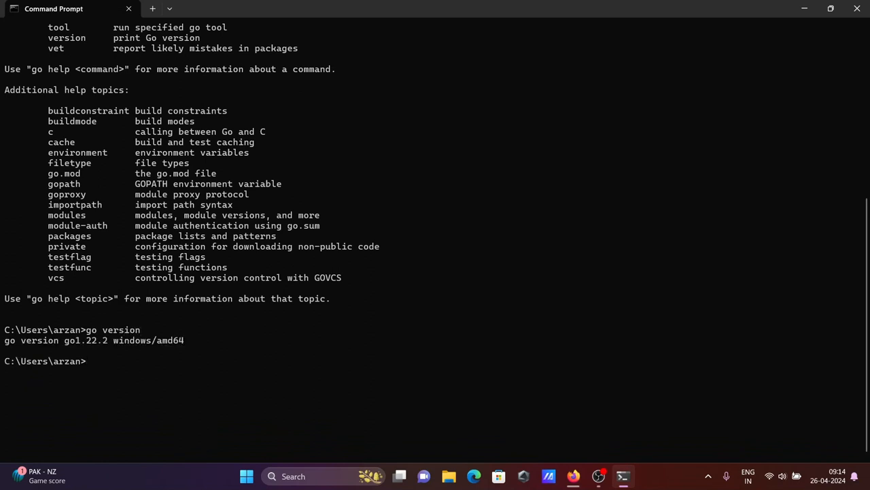
pyautogui.moveTo(99, 349)
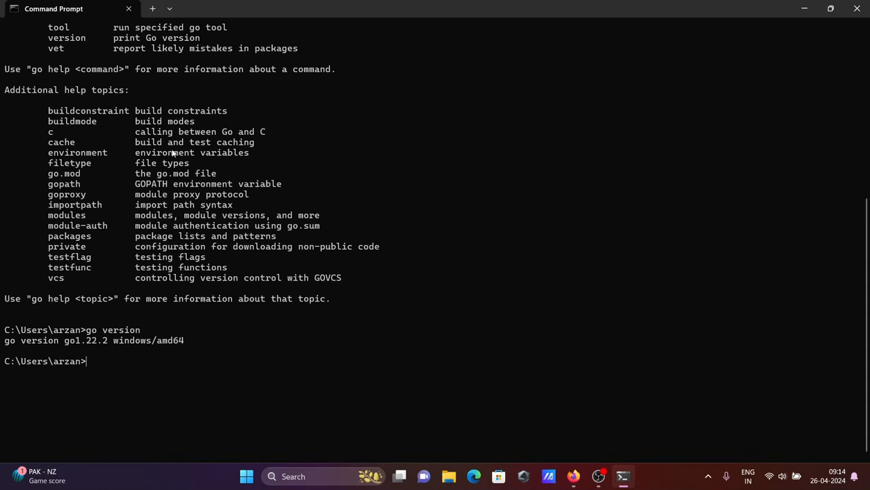
pyautogui.moveTo(476, 109)
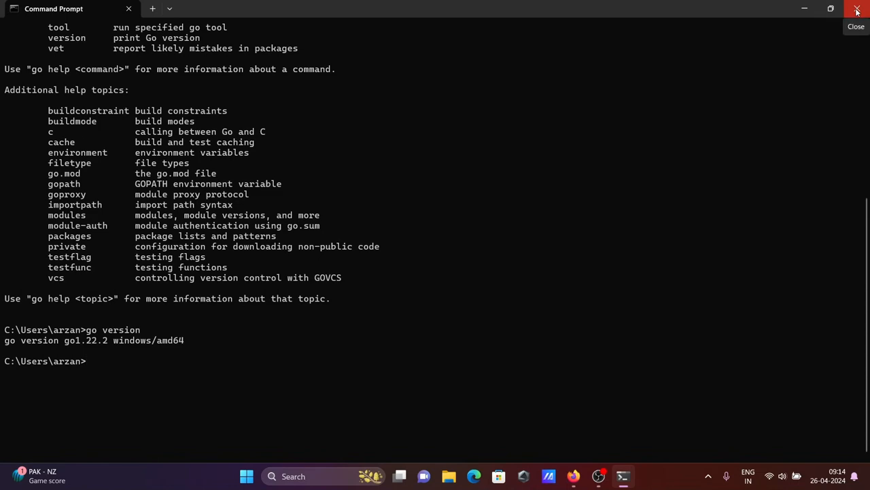
# Step: Close Command Prompt and open goland-2024.1.exe's folder from Firefox downloads
pyautogui.click(857, 9)
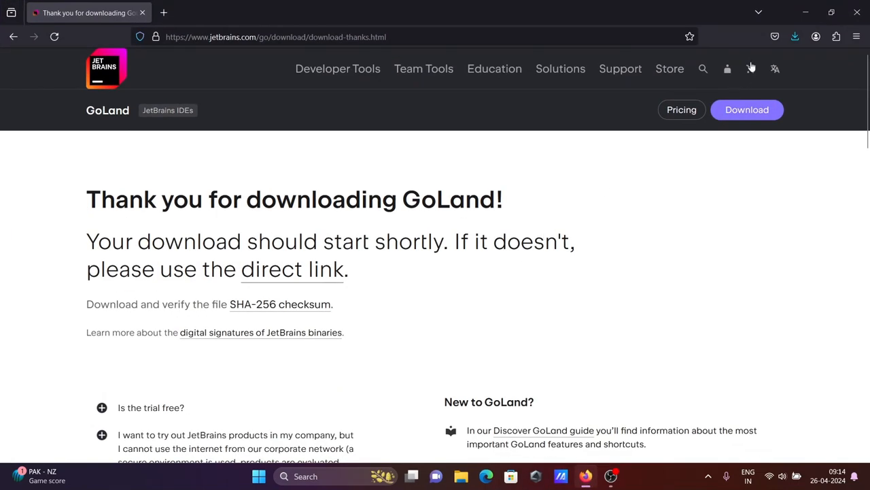
pyautogui.click(795, 36)
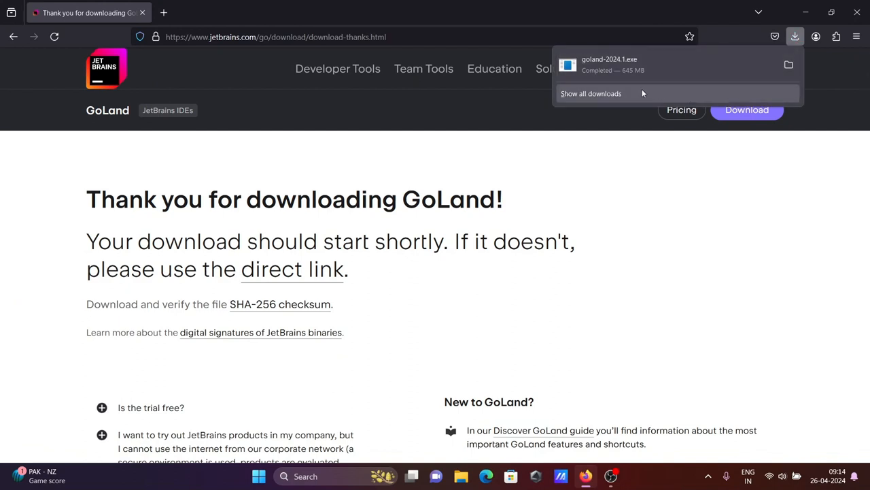
pyautogui.moveTo(788, 65)
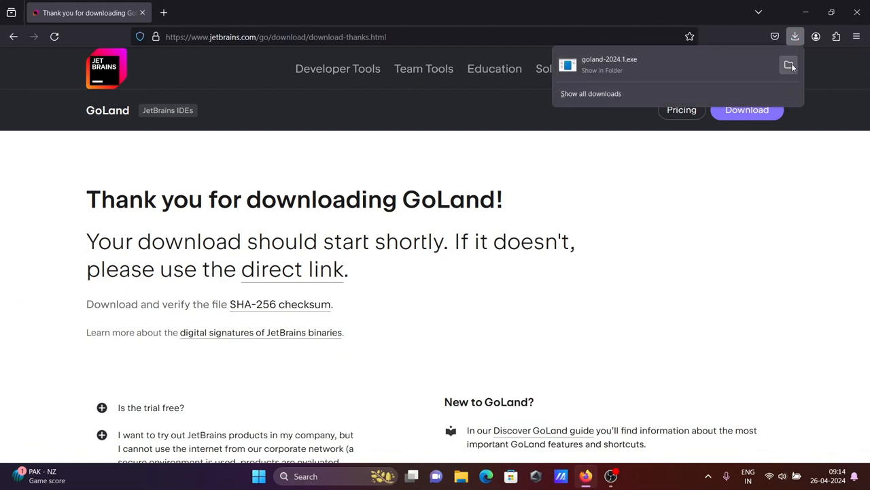
pyautogui.click(789, 64)
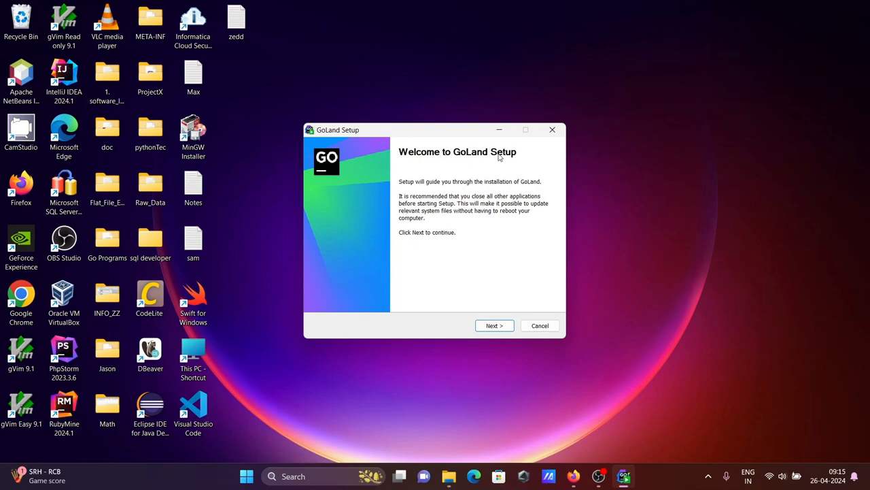
# Step: Accept the default folder; tick desktop shortcut, PATH, .go association and Open Folder as Project
pyautogui.click(494, 325)
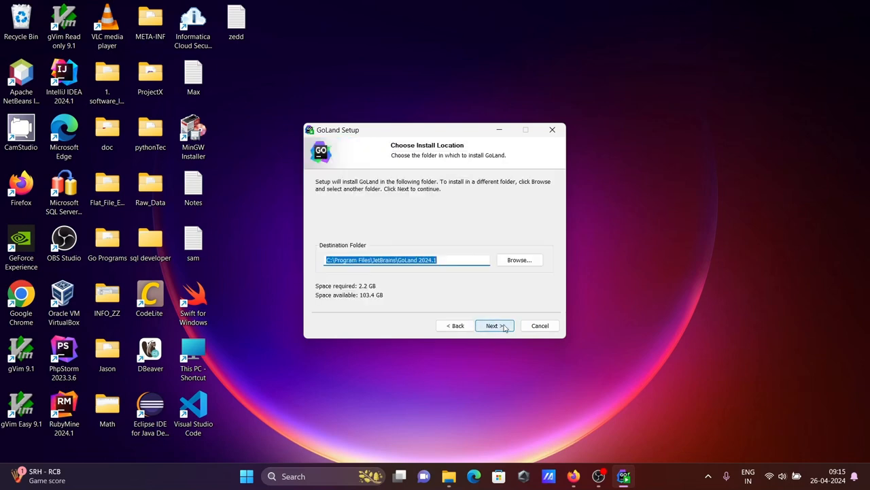
pyautogui.moveTo(385, 282)
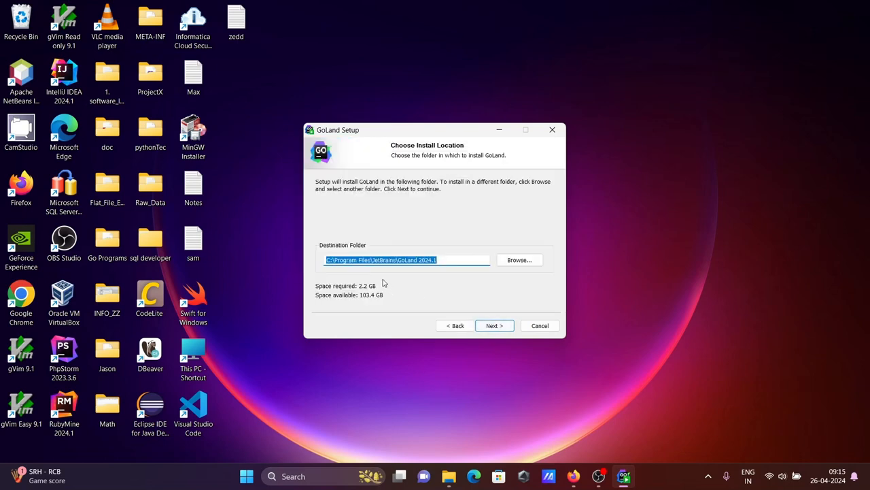
pyautogui.click(494, 325)
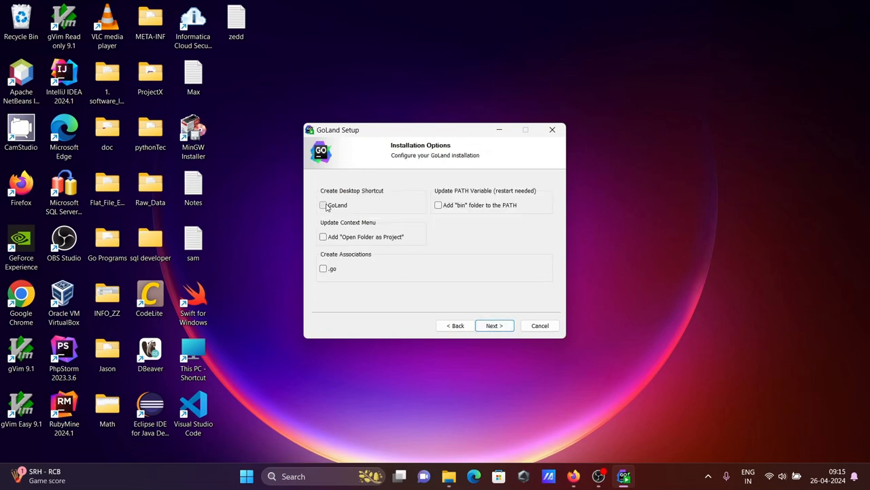
pyautogui.click(323, 206)
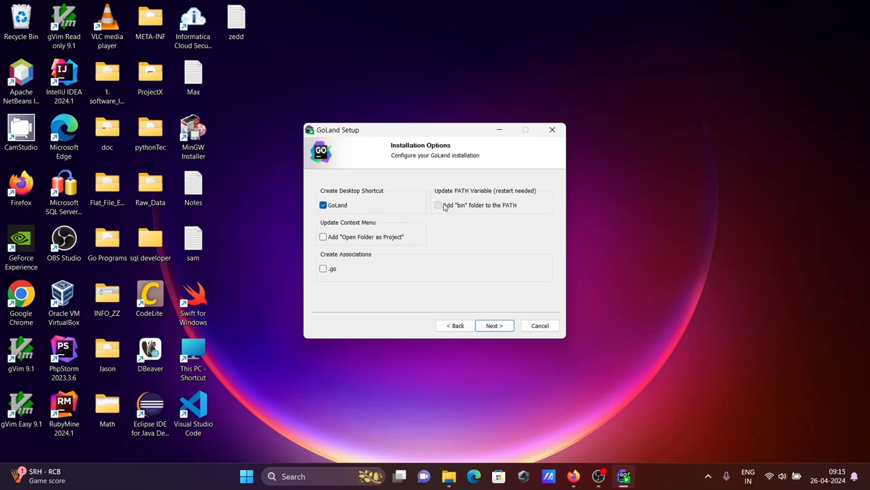
pyautogui.click(438, 205)
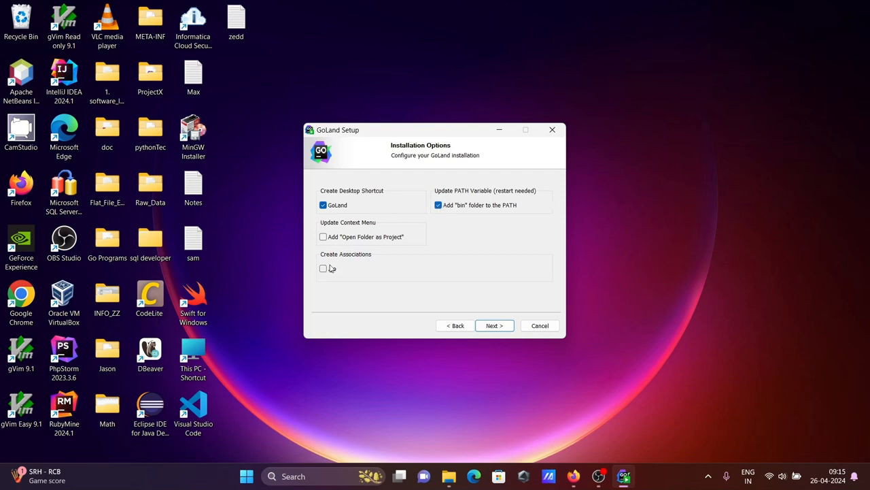
pyautogui.click(323, 268)
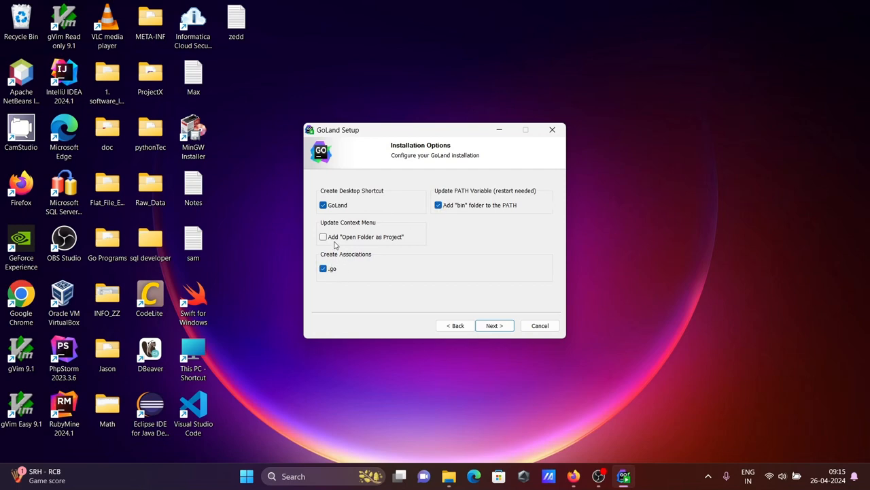
pyautogui.click(323, 237)
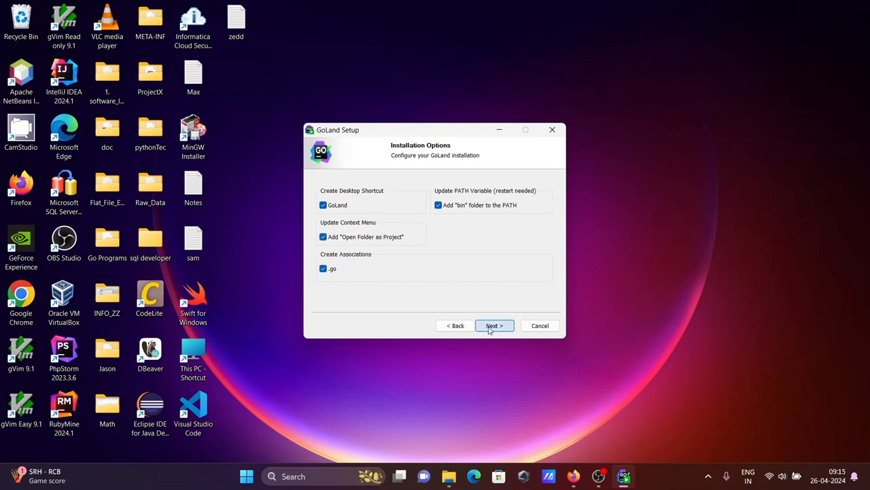
# Step: Install GoLand, view installation details, and finish with 'manually reboot later' selected
pyautogui.click(494, 325)
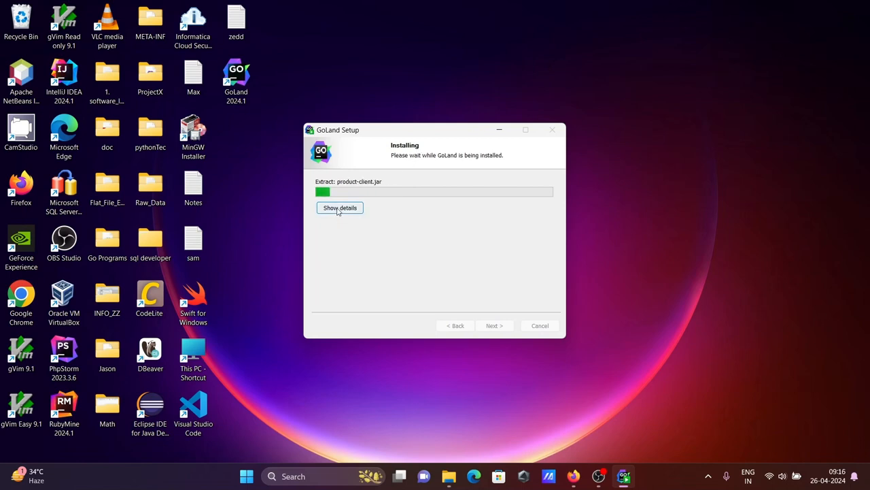
pyautogui.click(340, 207)
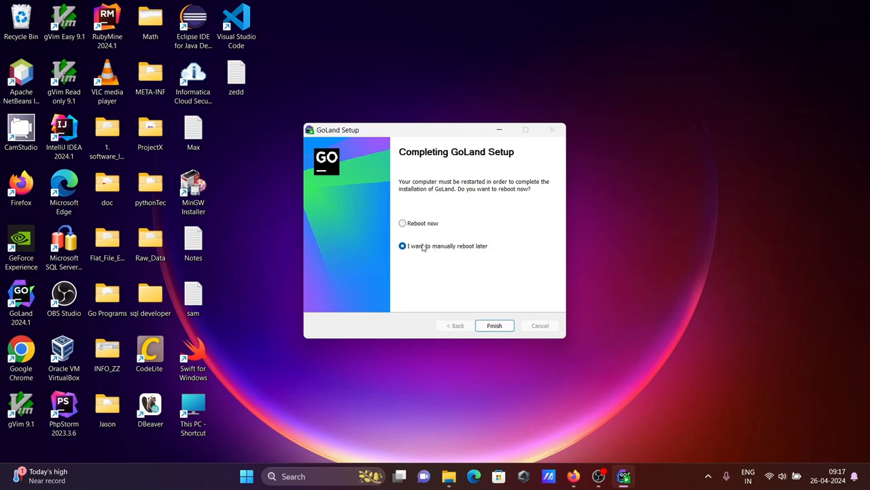
pyautogui.moveTo(465, 185)
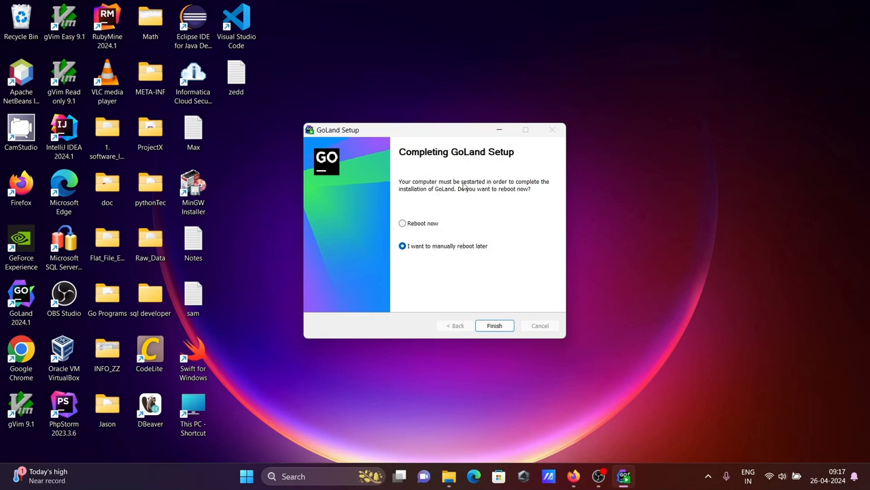
pyautogui.click(494, 325)
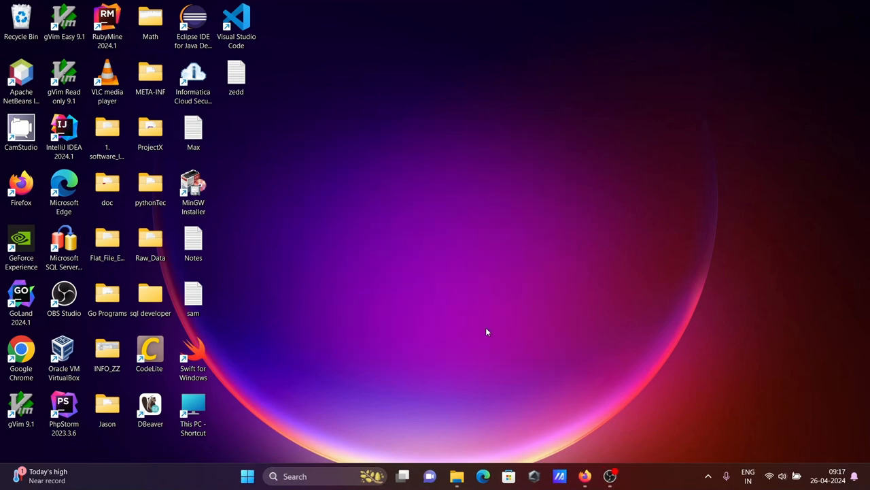
# Step: Launch GoLand 2024.1 from the desktop, start the 30-day trial, and allow firewall access
pyautogui.click(20, 296)
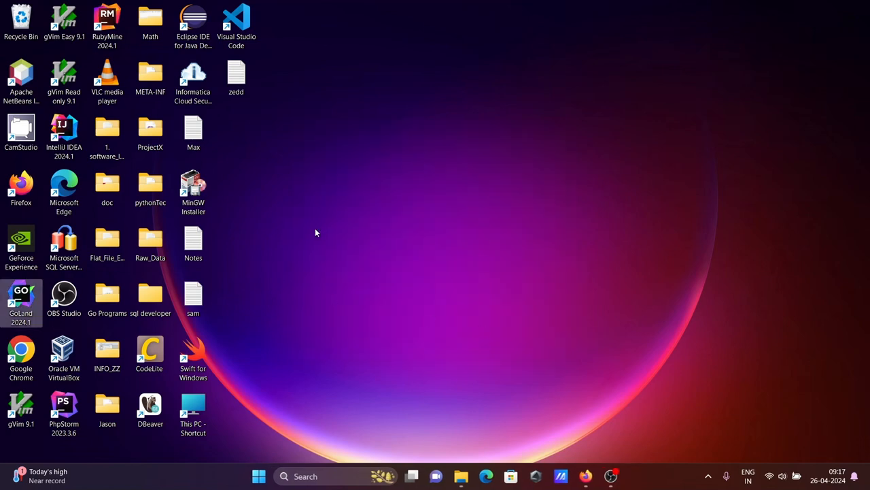
pyautogui.doubleClick(21, 294)
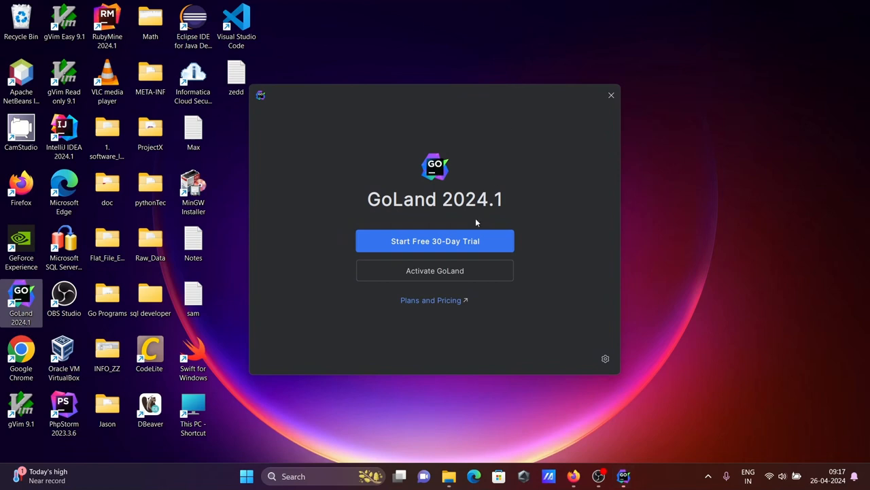
pyautogui.click(435, 240)
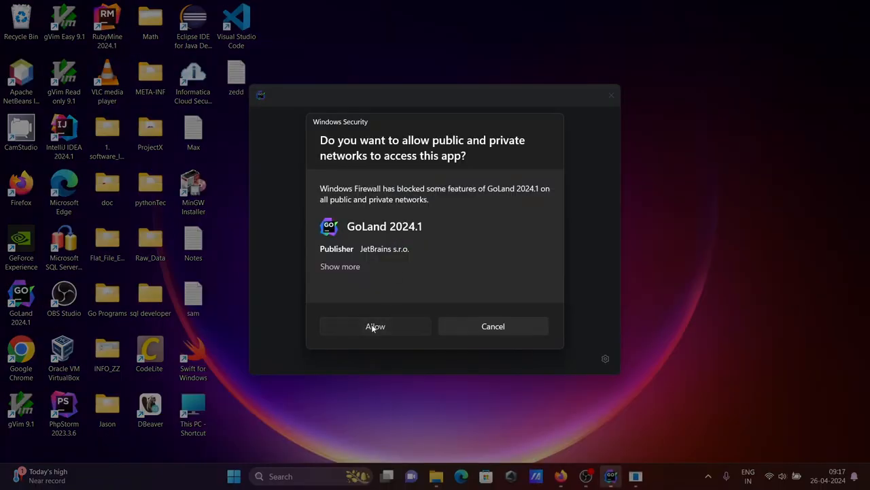
pyautogui.click(375, 326)
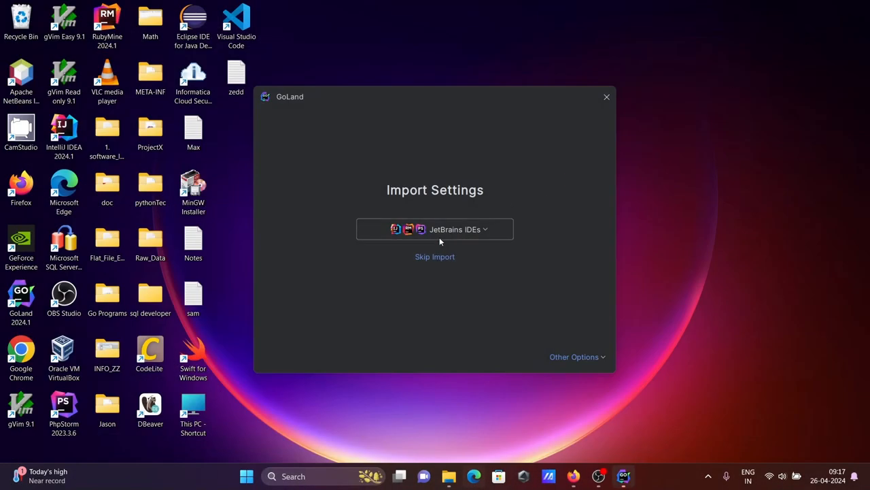
pyautogui.moveTo(435, 257)
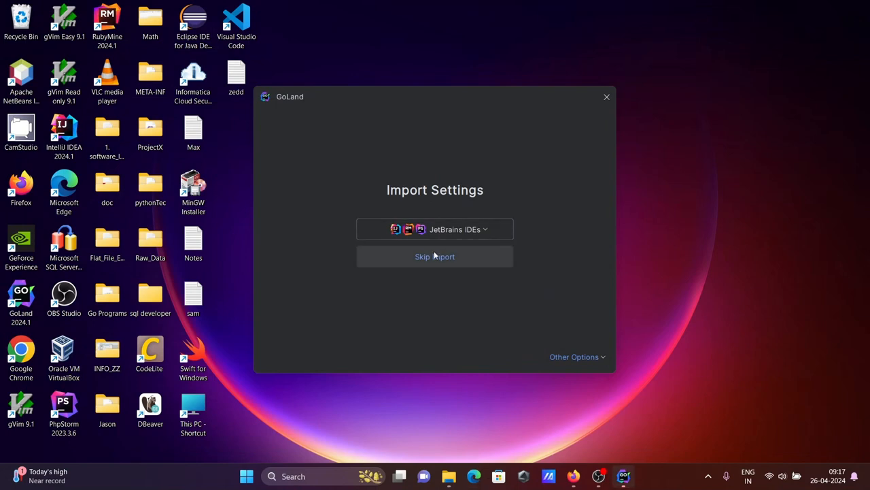
# Step: Skip import and create Go project awesomeProject with GOROOT Go 1.22.2
pyautogui.click(434, 256)
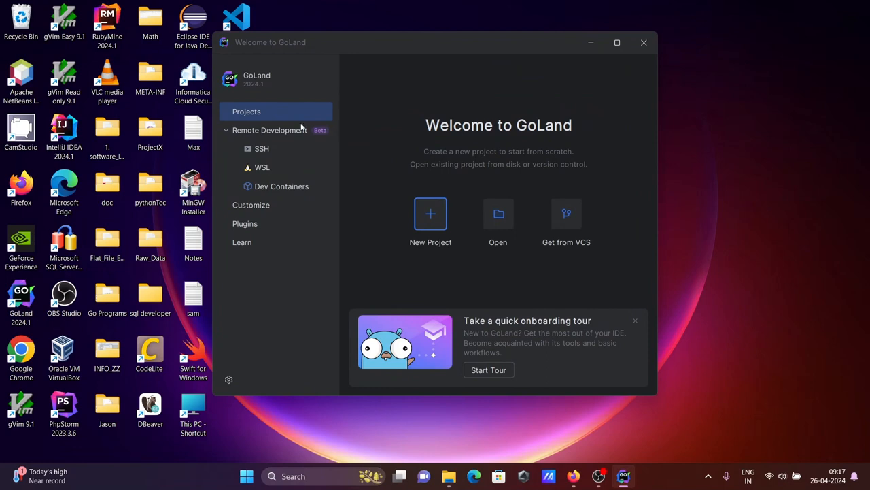
pyautogui.moveTo(431, 218)
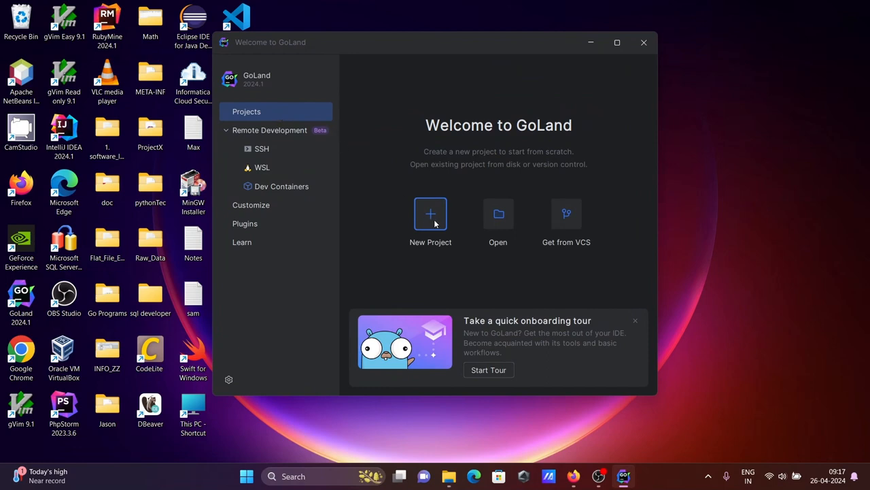
pyautogui.click(431, 213)
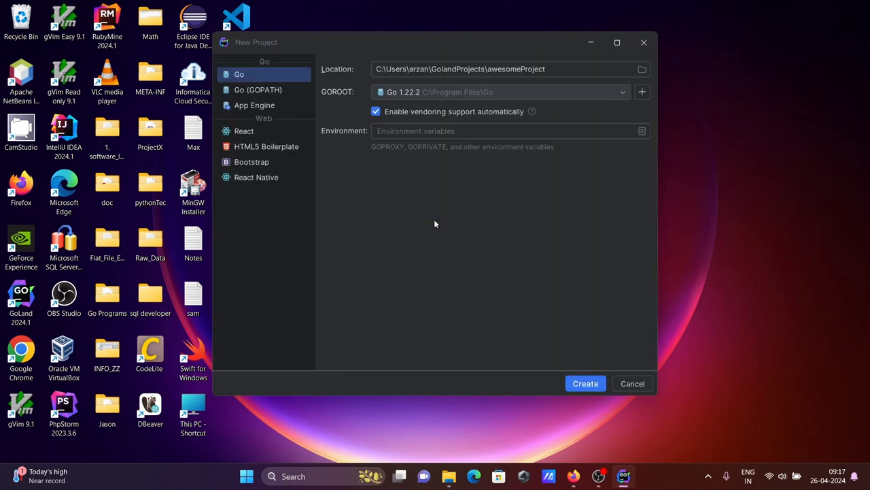
pyautogui.moveTo(410, 95)
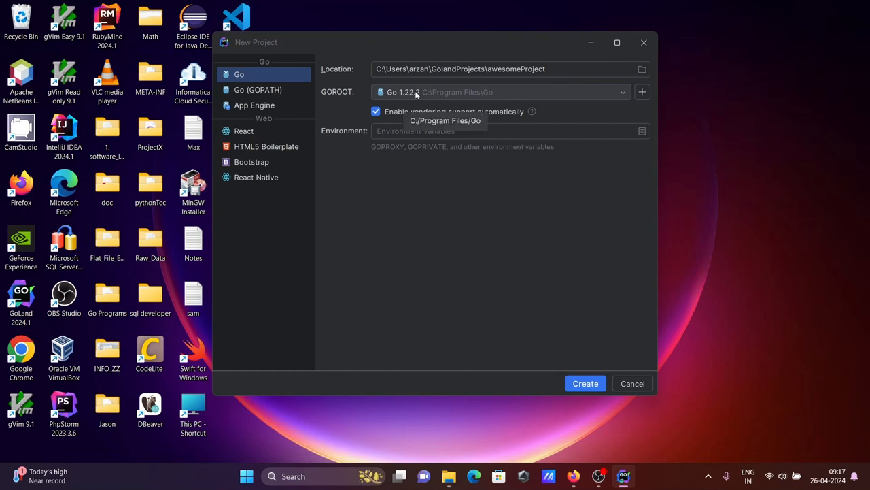
pyautogui.moveTo(405, 236)
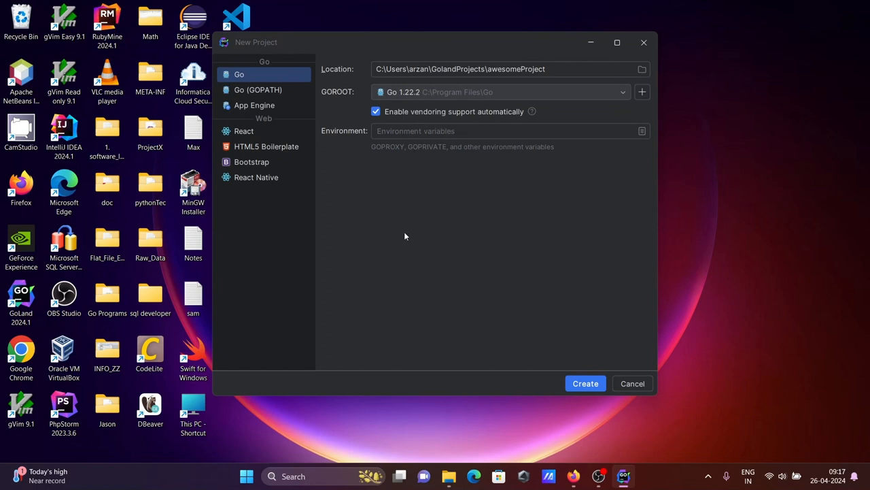
pyautogui.click(585, 383)
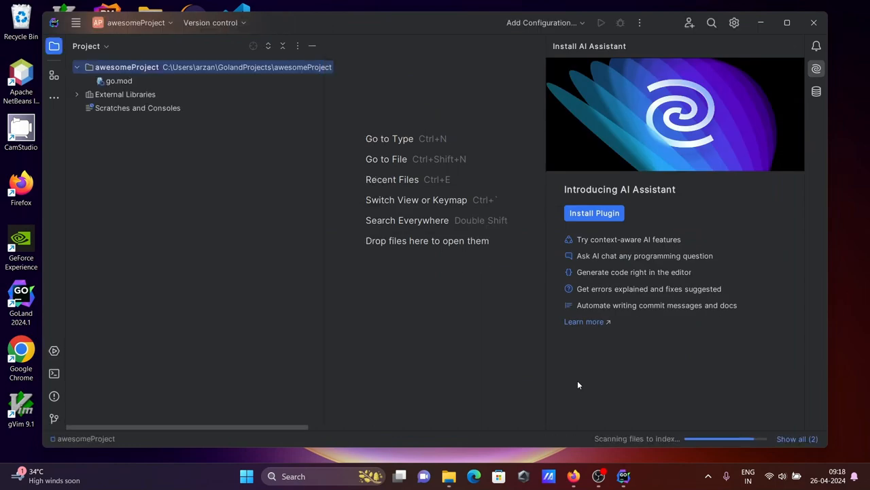
pyautogui.moveTo(579, 381)
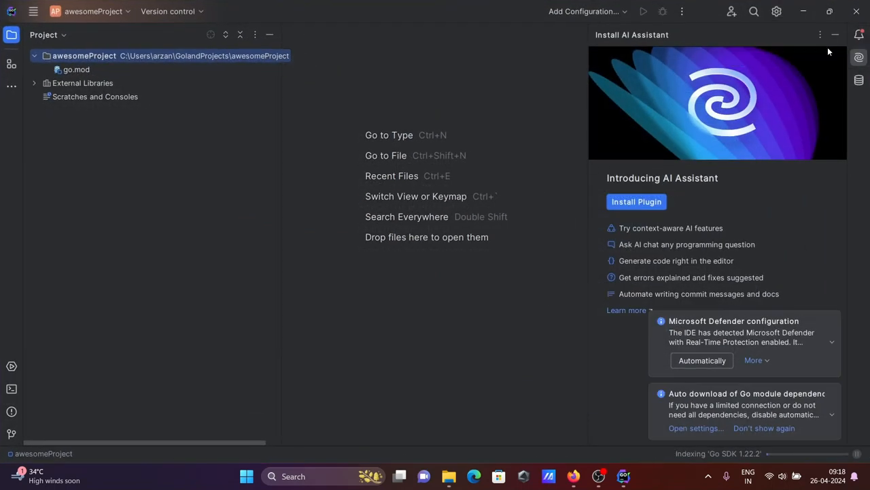
# Step: Close AI Assistant and add an empty Go file named test to awesomeProject
pyautogui.click(835, 35)
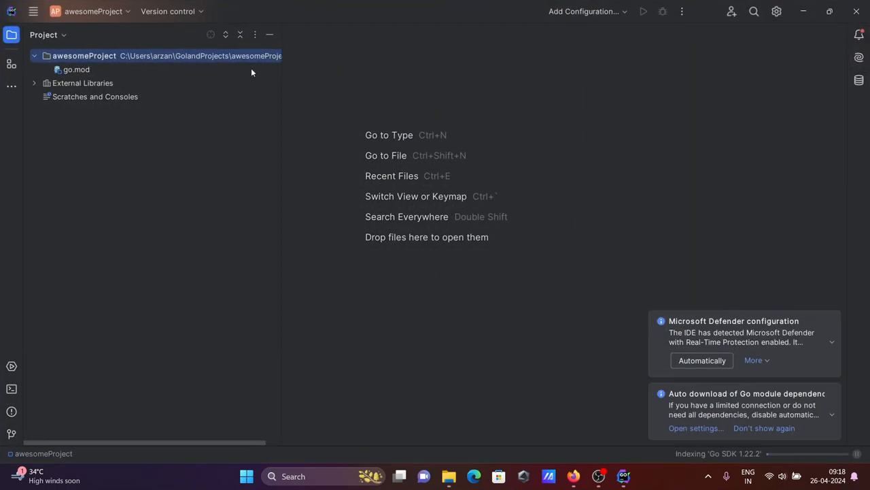
pyautogui.rightClick(84, 56)
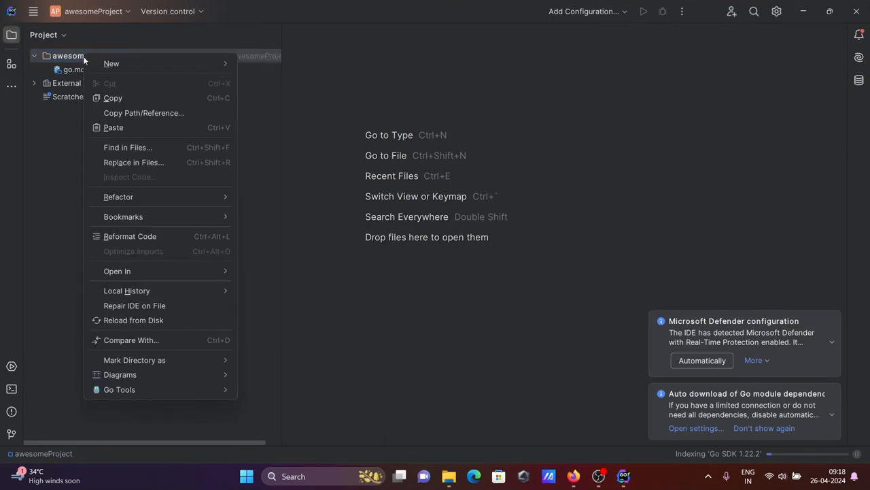
pyautogui.click(111, 64)
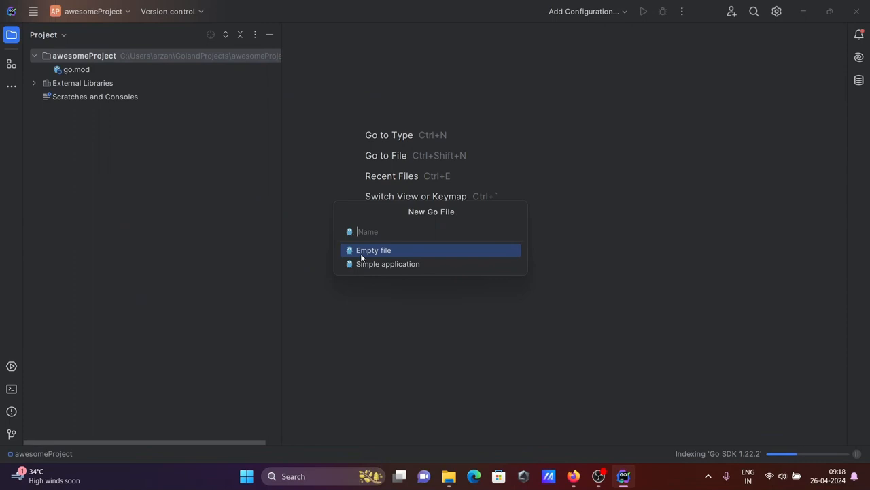
pyautogui.write('test.')
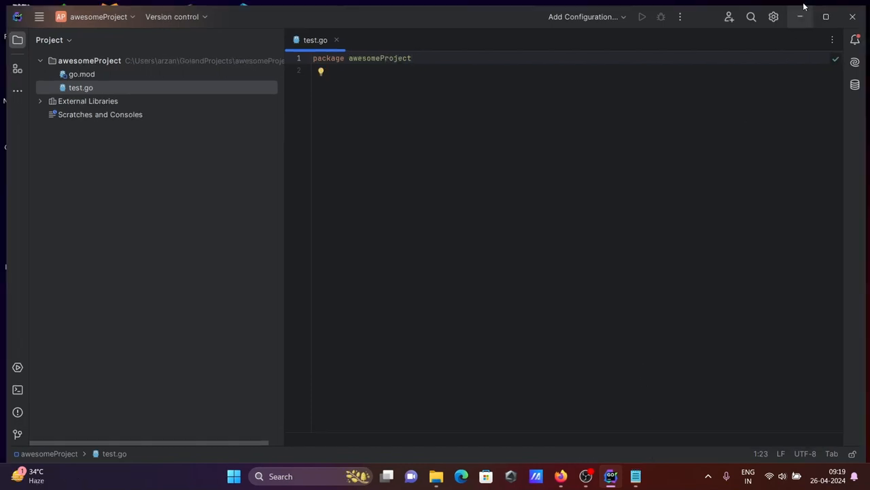
# Step: Copy the Hello World code from maximized Notepad into test.go and run it
pyautogui.click(799, 17)
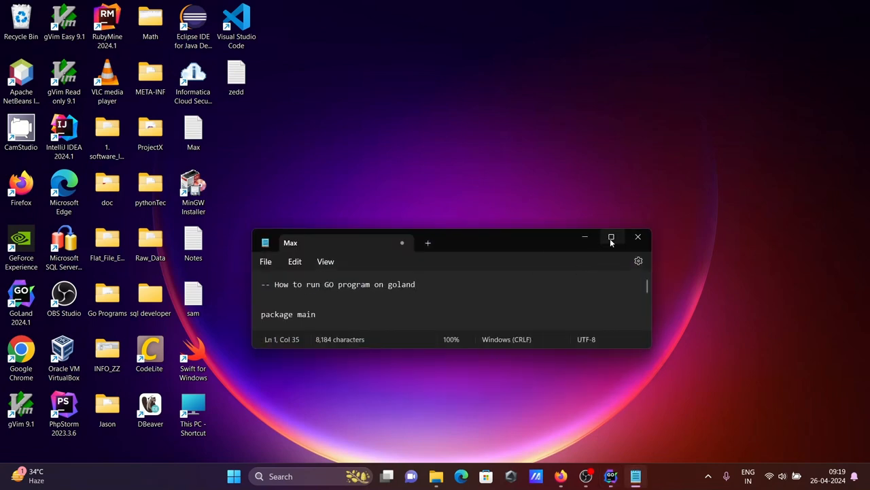
pyautogui.click(610, 237)
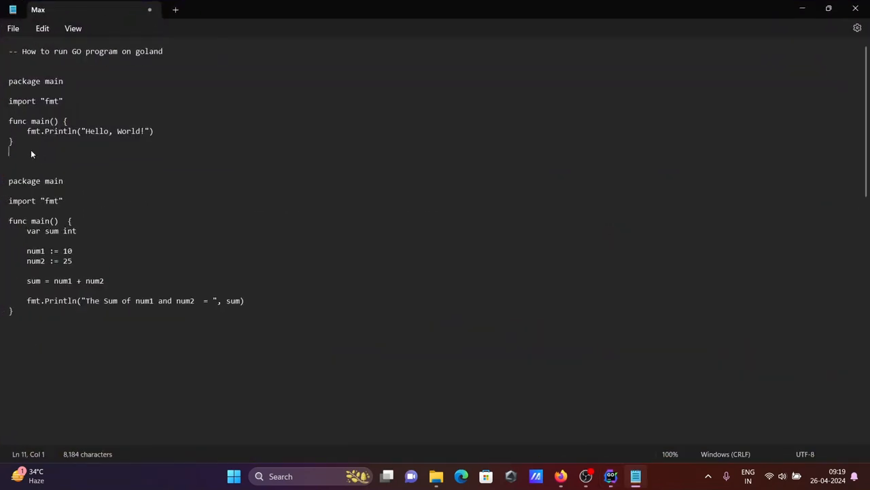
pyautogui.moveTo(9, 81); pyautogui.dragTo(13, 141)
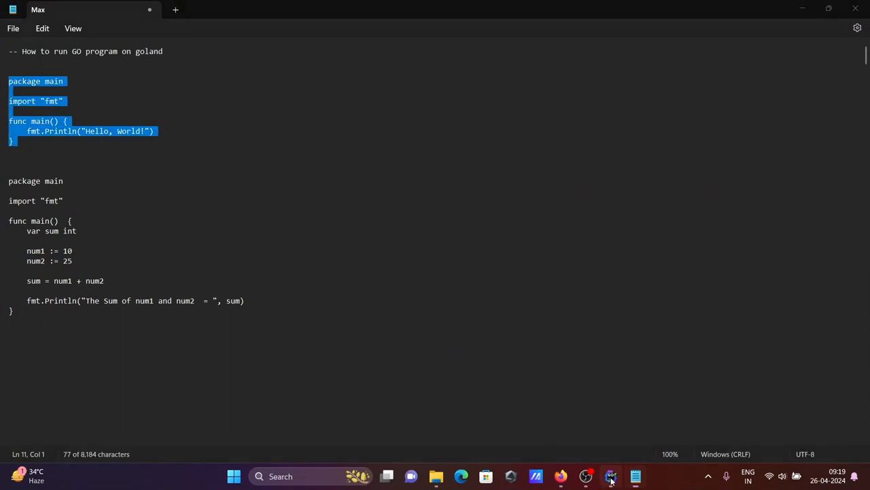
pyautogui.click(610, 476)
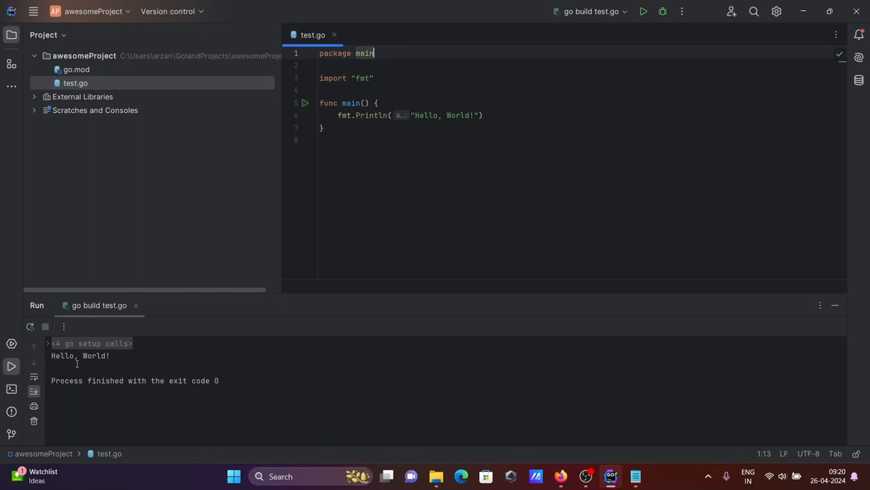
# Step: Switch to Notepad to select the num1 + num2 sum program
pyautogui.click(636, 475)
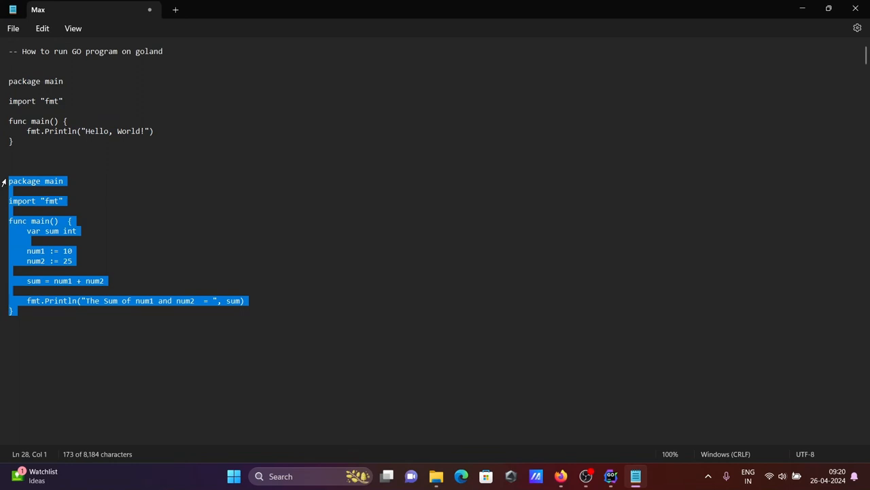
pyautogui.moveTo(608, 466)
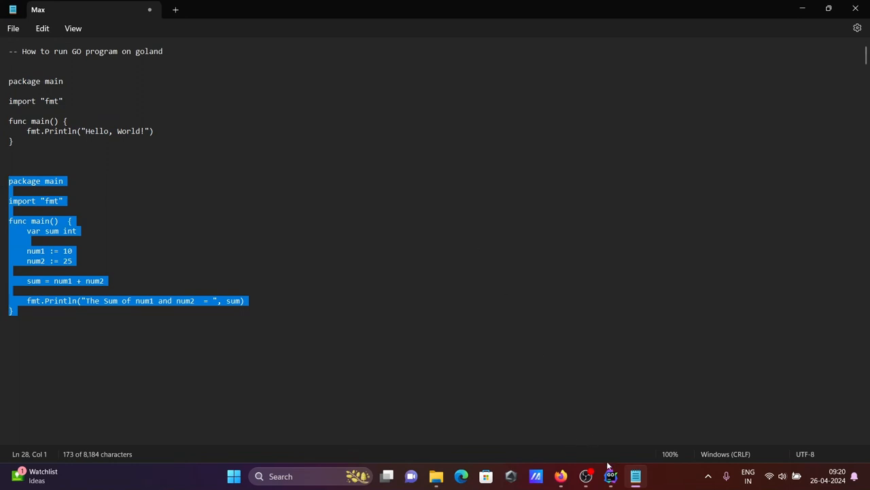
# Step: Back in GoLand, run the num1 plus num2 sum program, printing The Sum of num1 and num2 = 35
pyautogui.click(611, 476)
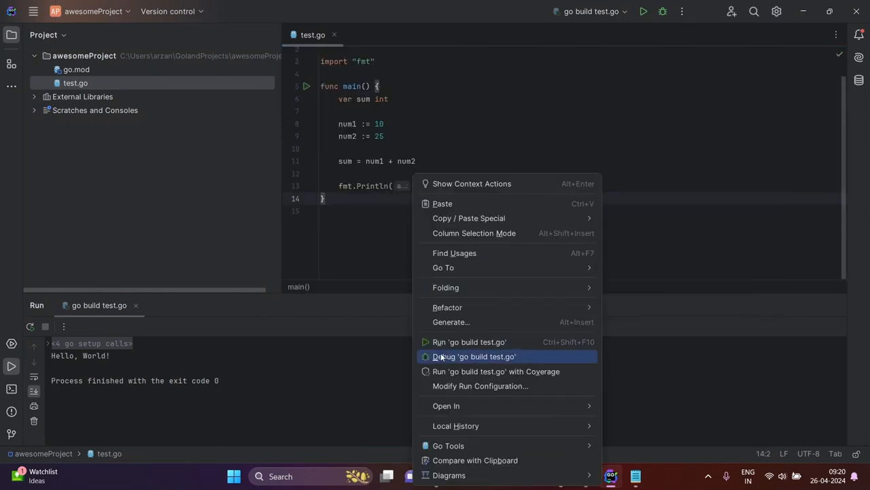
pyautogui.click(469, 341)
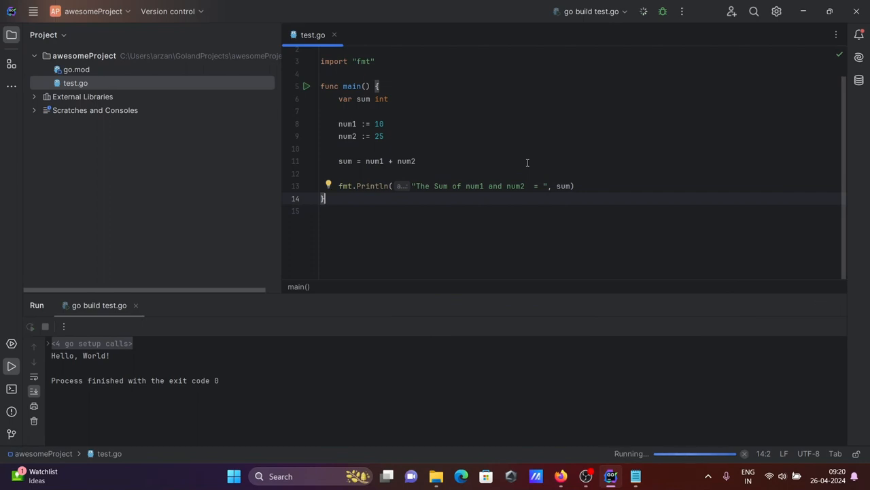
pyautogui.click(643, 11)
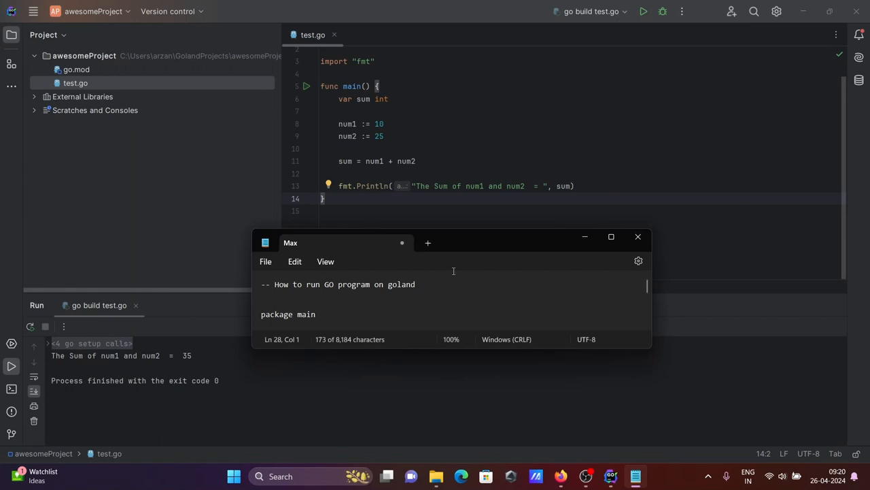
pyautogui.moveTo(469, 271)
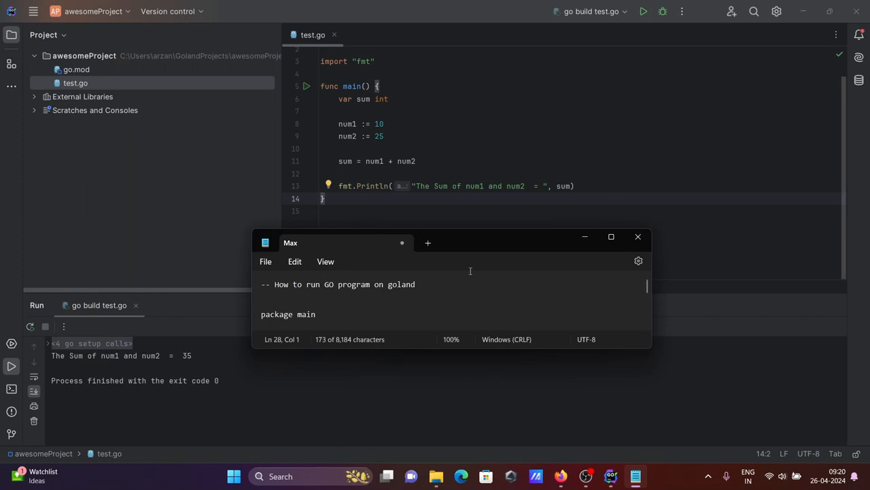